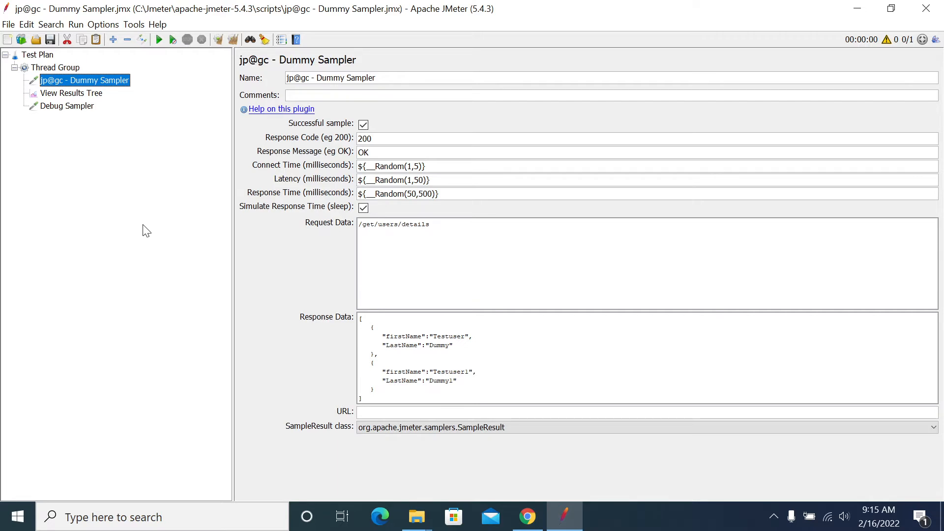
pyautogui.moveTo(139, 237)
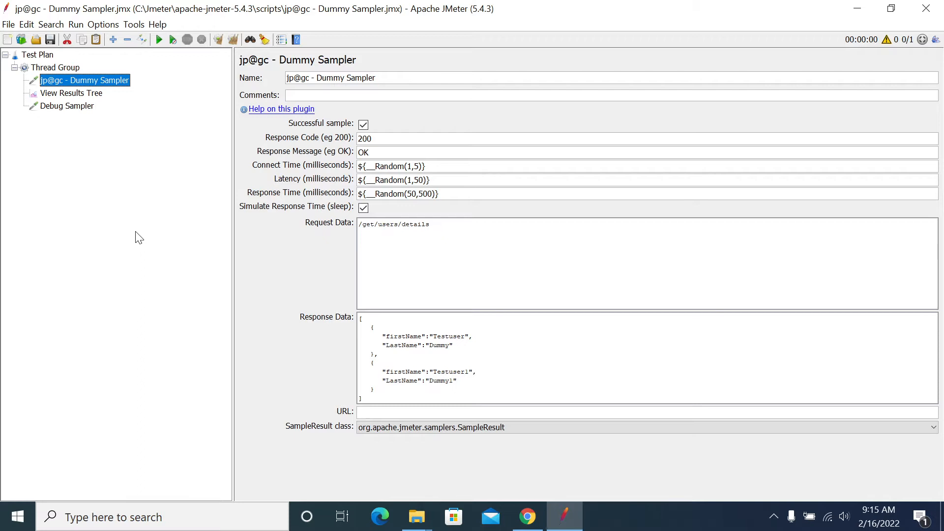
pyautogui.moveTo(112, 250)
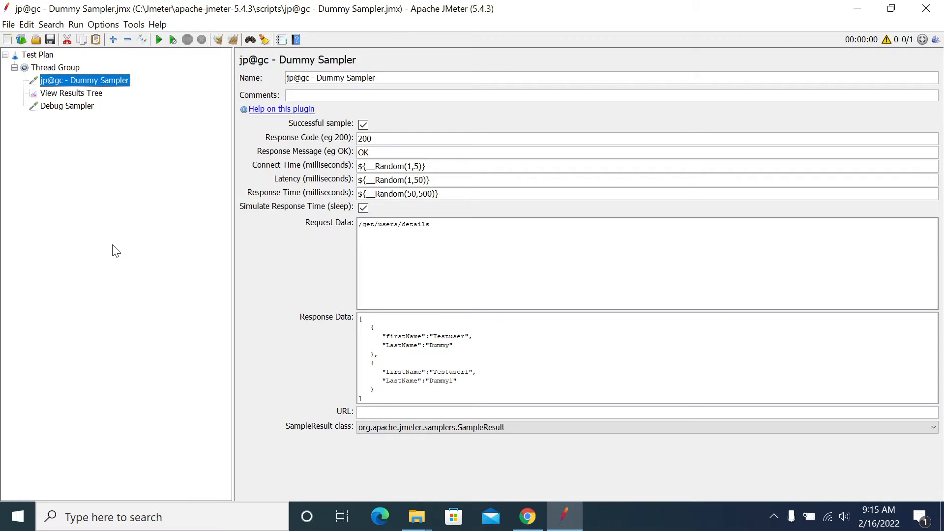
# Add a JSON Assertion under the Dummy Sampler.
pyautogui.click(72, 93)
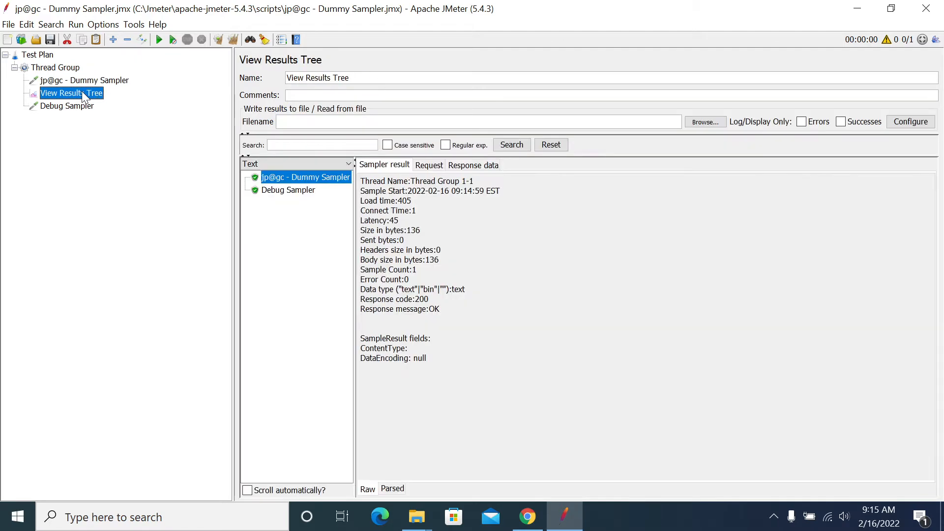
pyautogui.moveTo(91, 79)
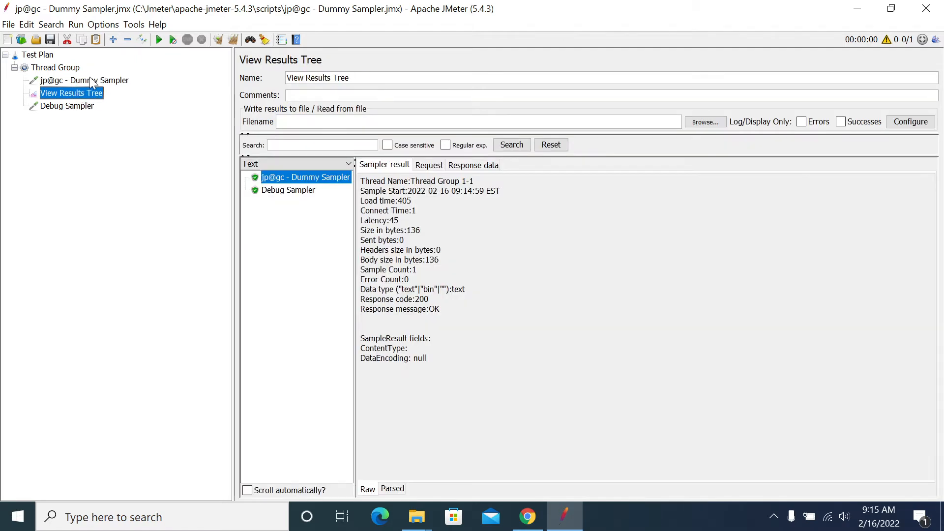
pyautogui.click(84, 80)
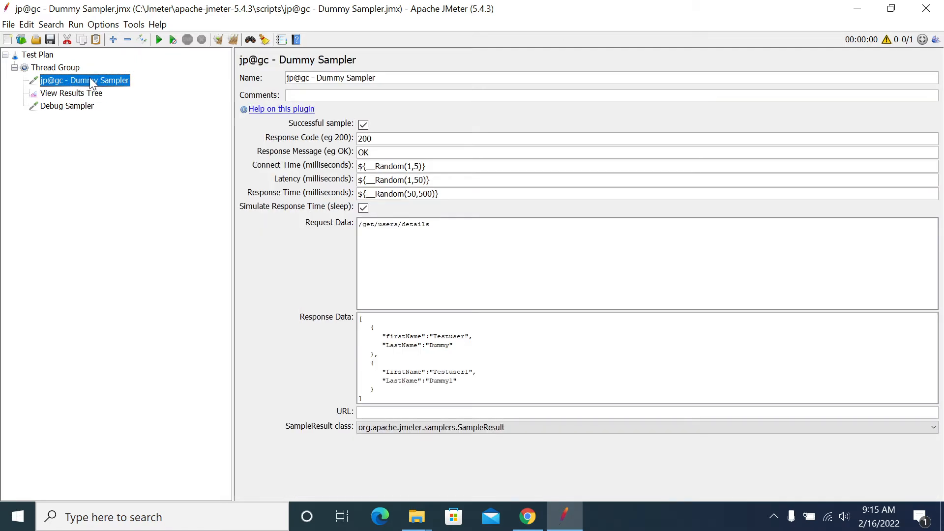
pyautogui.rightClick(92, 81)
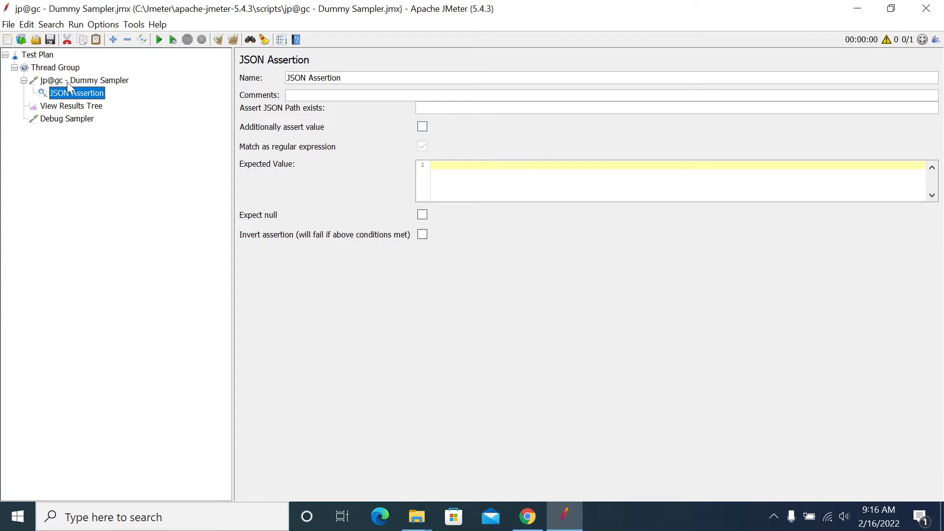
# Inspect the sampler's JSON response data, picking out the firstName key and Testuser value.
pyautogui.click(73, 106)
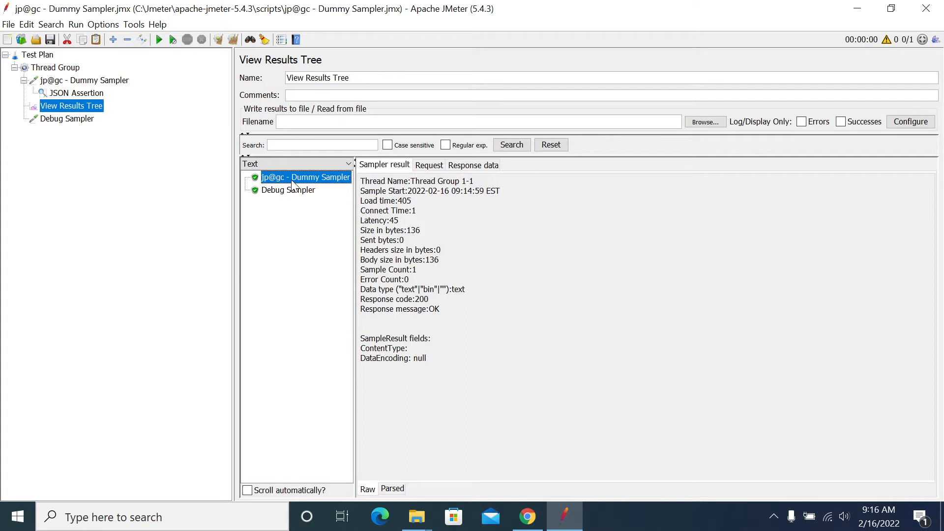
pyautogui.click(428, 164)
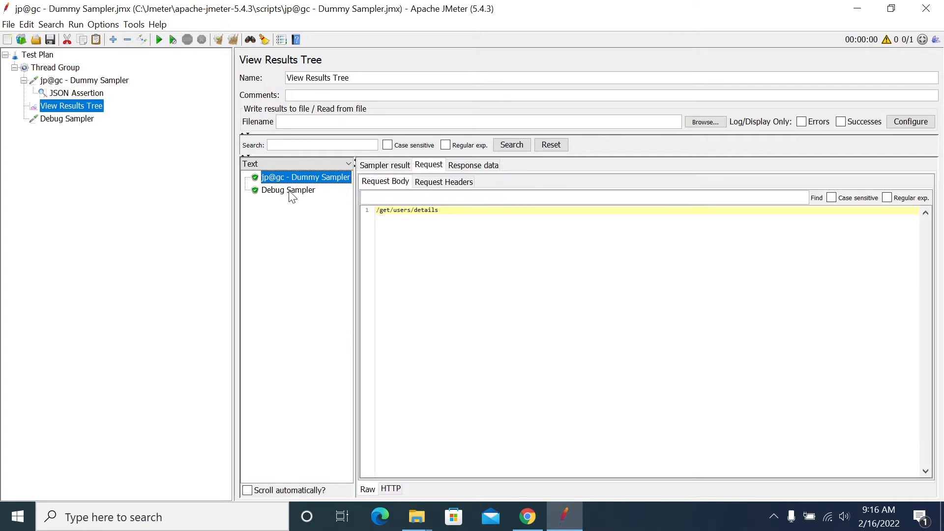
pyautogui.click(473, 165)
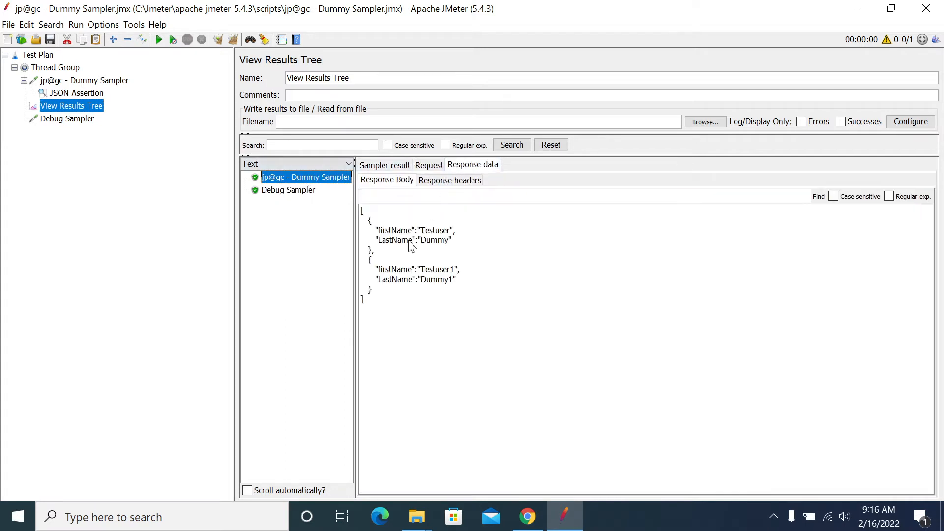
pyautogui.doubleClick(436, 230)
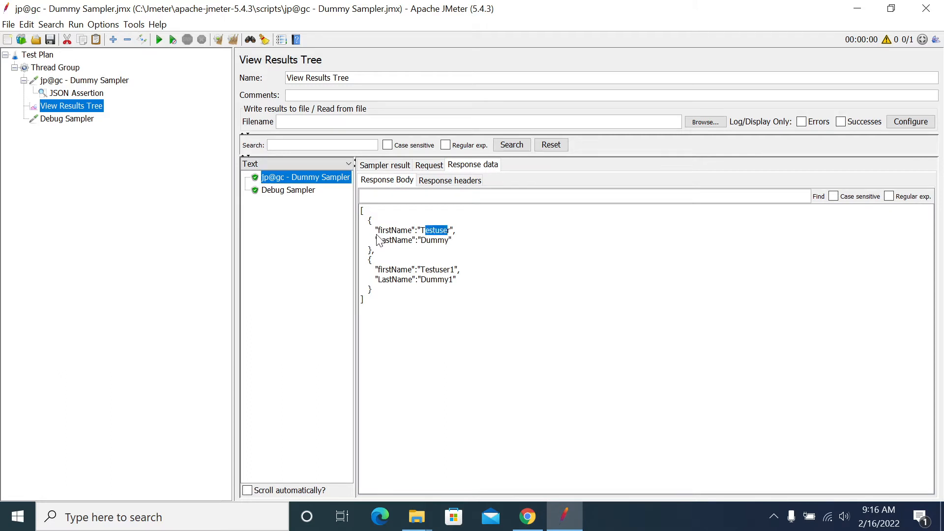
pyautogui.doubleClick(394, 230)
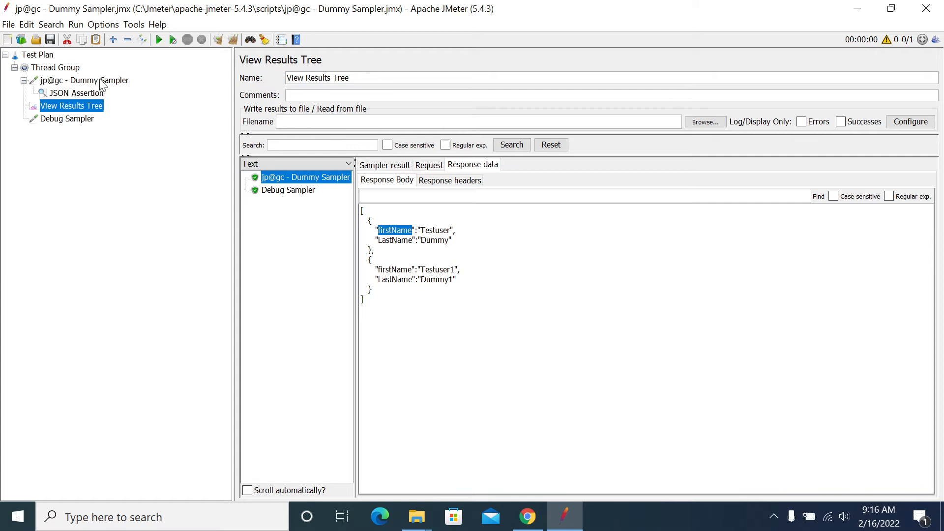
# Enter $..firstName as the JSON Assertion's path.
pyautogui.click(77, 93)
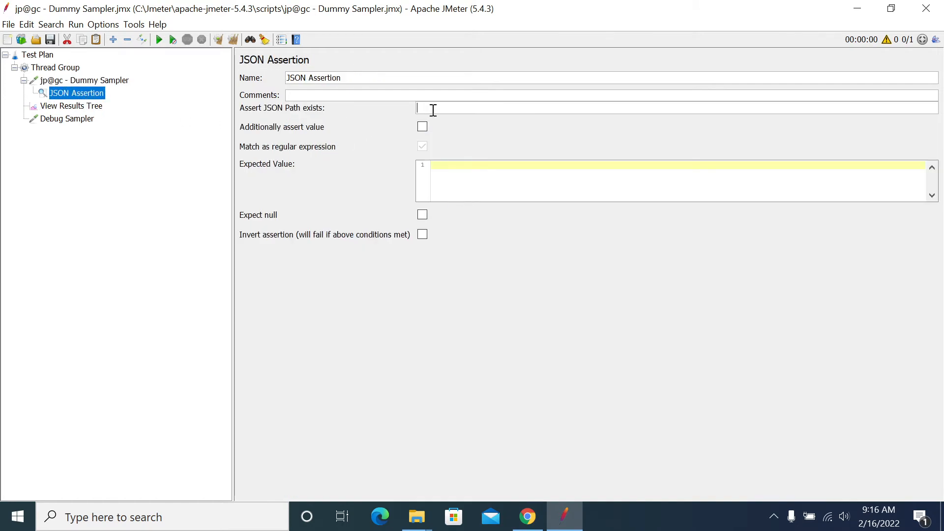
pyautogui.write('$..')
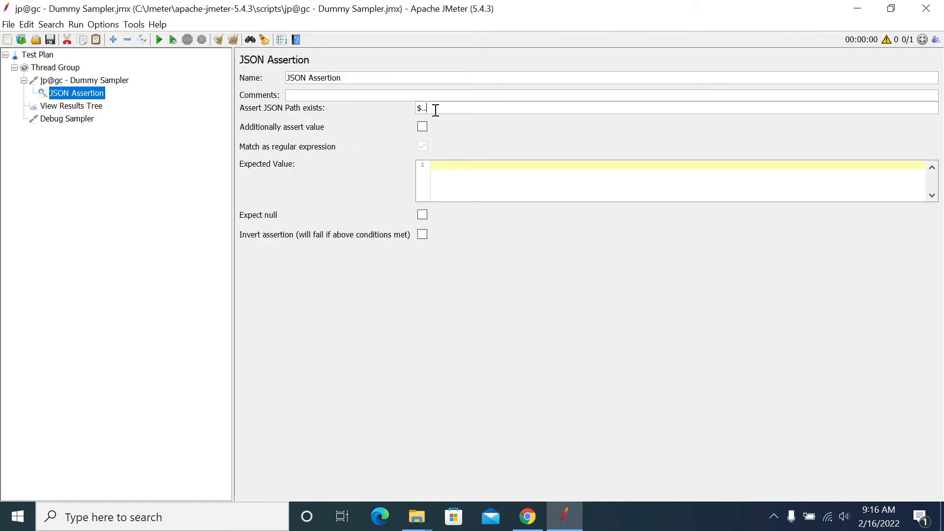
pyautogui.write('firstName')
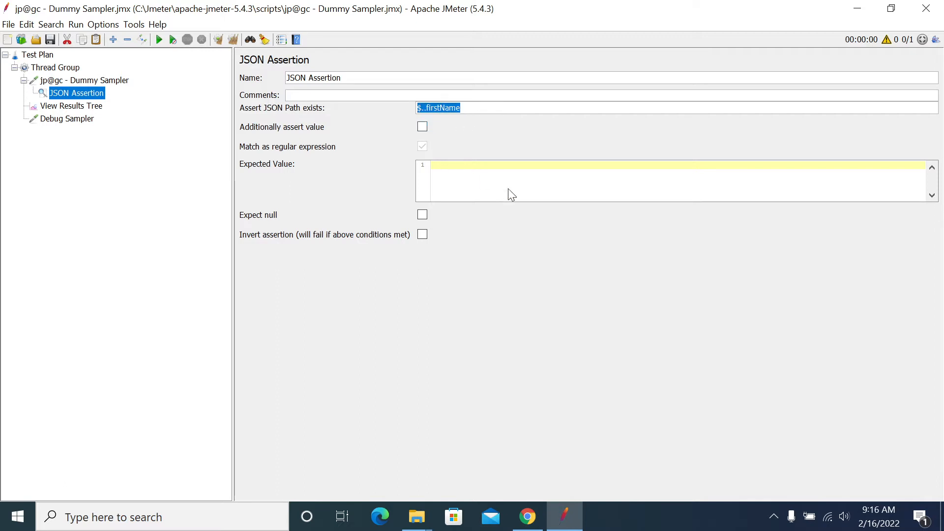
pyautogui.moveTo(448, 162)
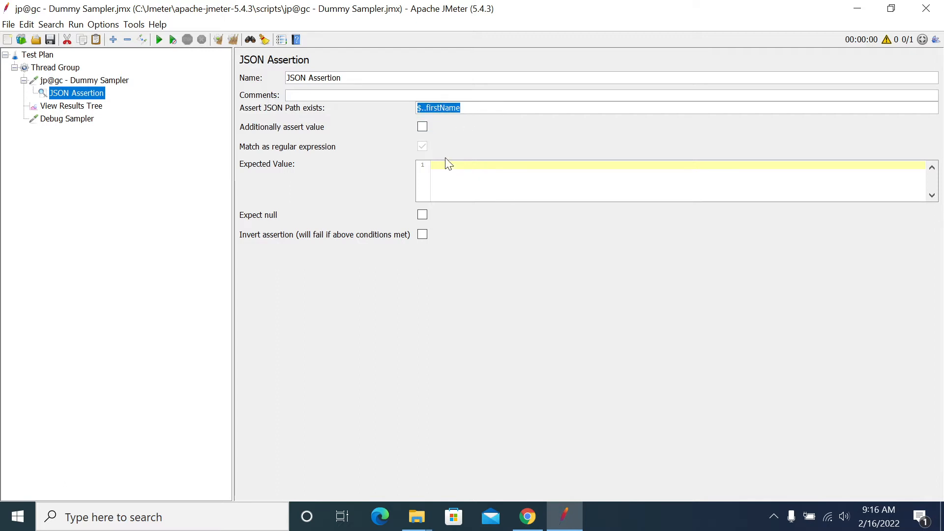
# Enable value assertion with expected value TestUser, checking the results before returning.
pyautogui.click(422, 127)
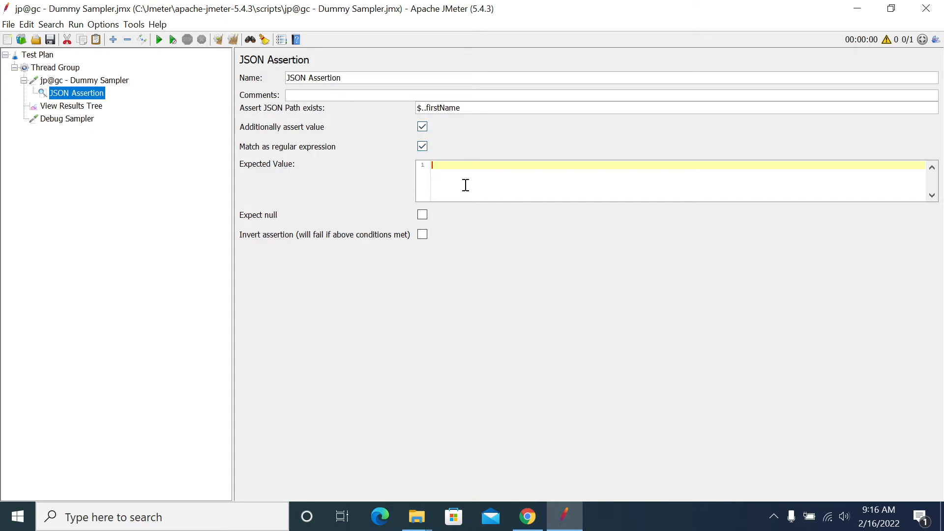
pyautogui.write('Test')
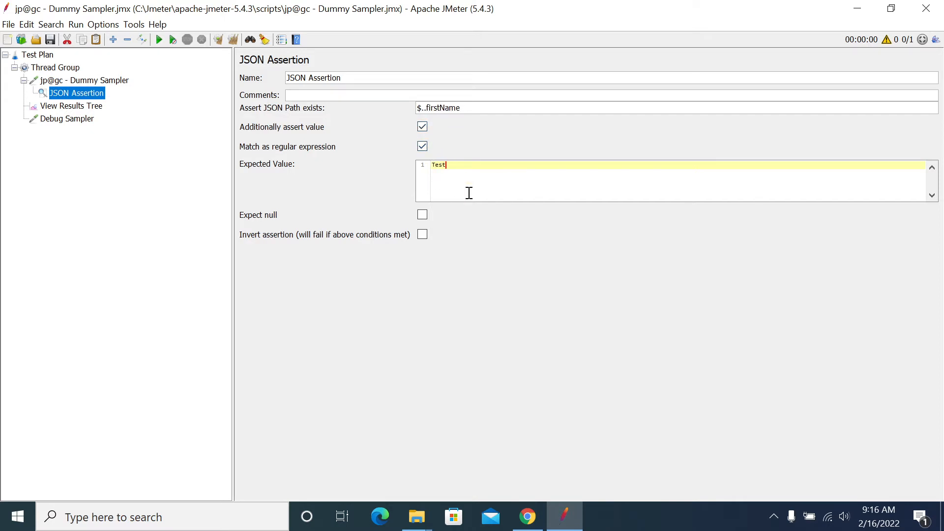
pyautogui.write('User')
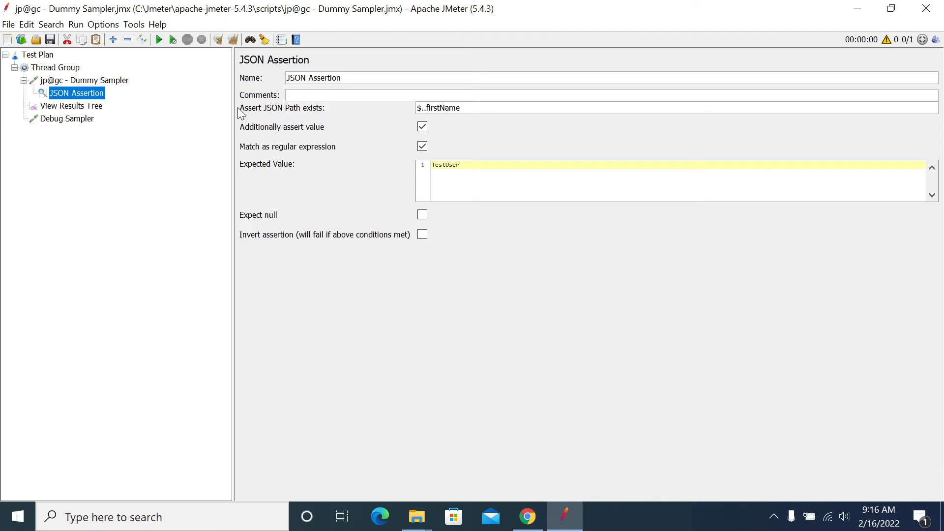
pyautogui.click(71, 106)
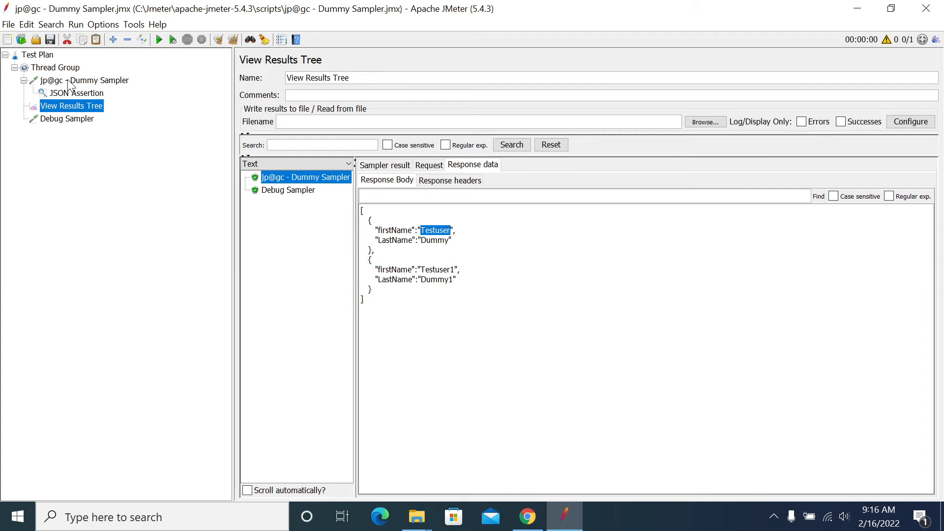
pyautogui.click(77, 93)
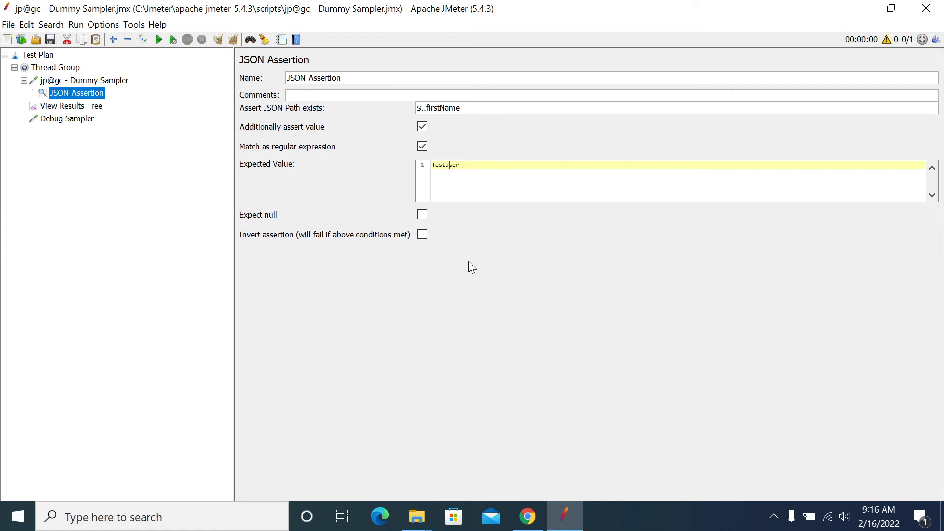
pyautogui.moveTo(514, 195)
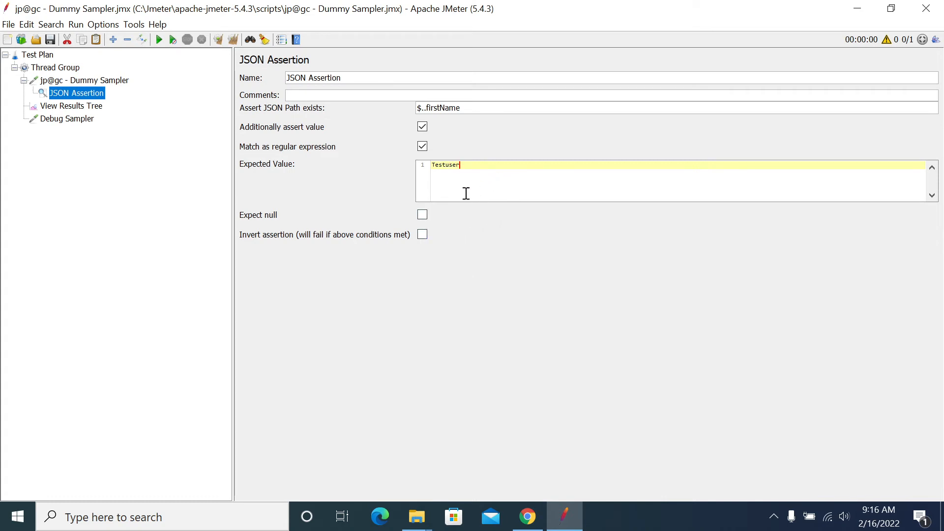
# Rerun with expected value Testusersdecsd and highlight the actual firstName values in the failure message.
pyautogui.click(71, 105)
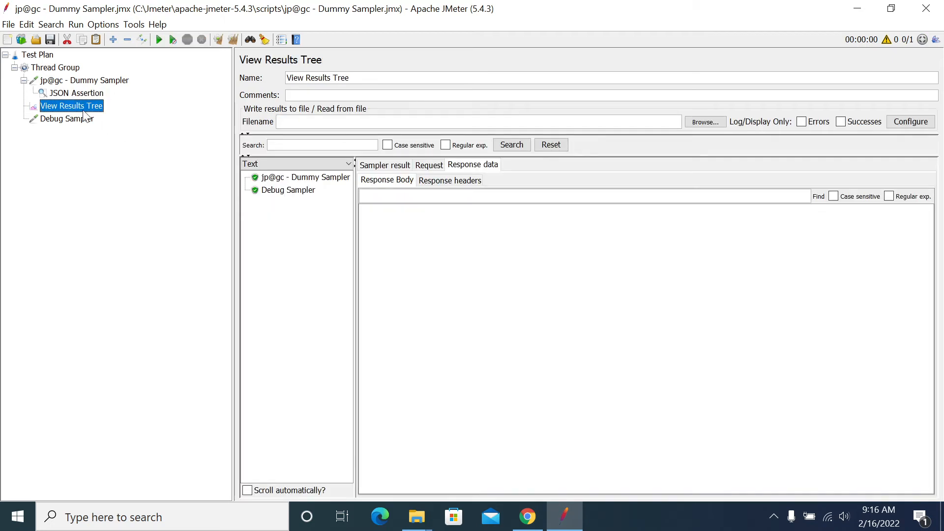
pyautogui.click(76, 93)
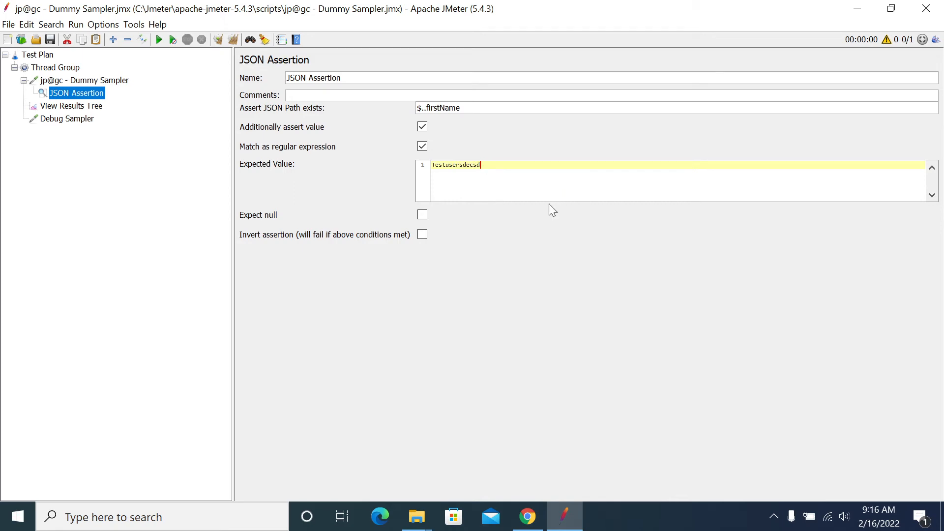
pyautogui.click(71, 106)
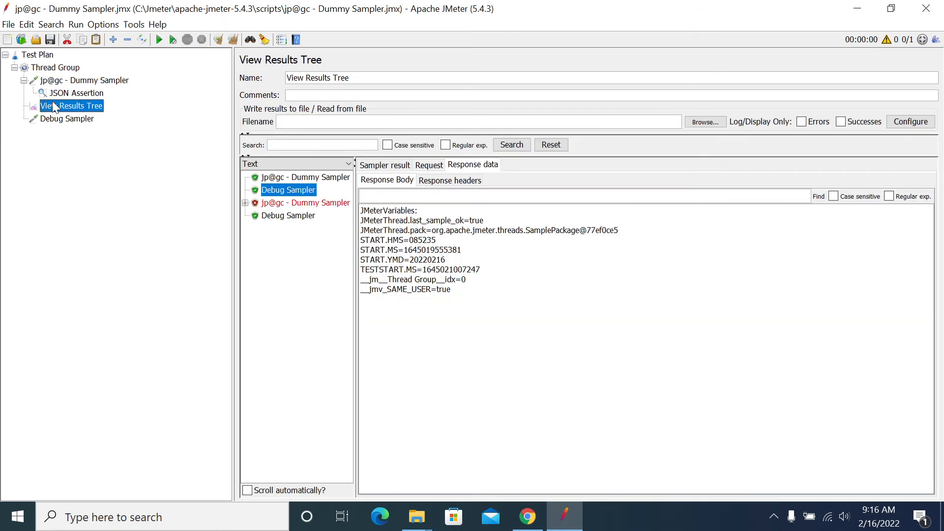
pyautogui.click(298, 215)
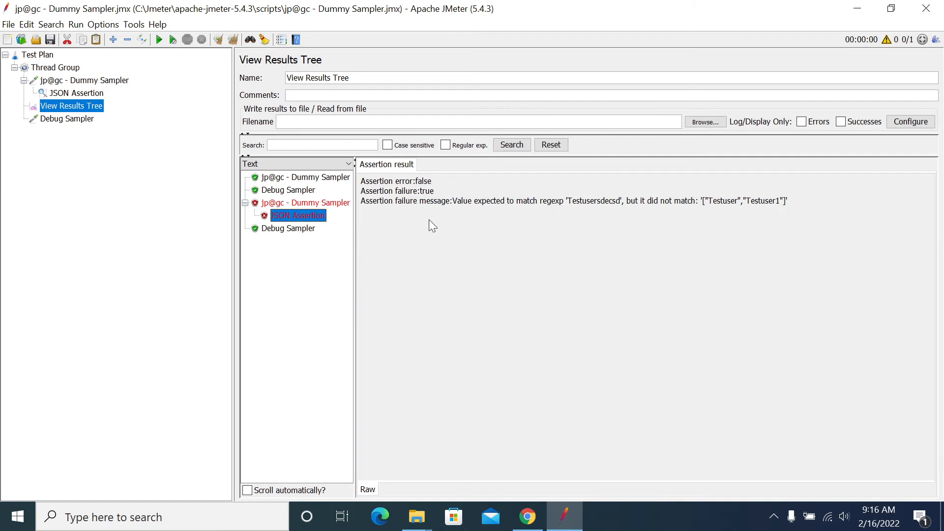
pyautogui.moveTo(574, 209)
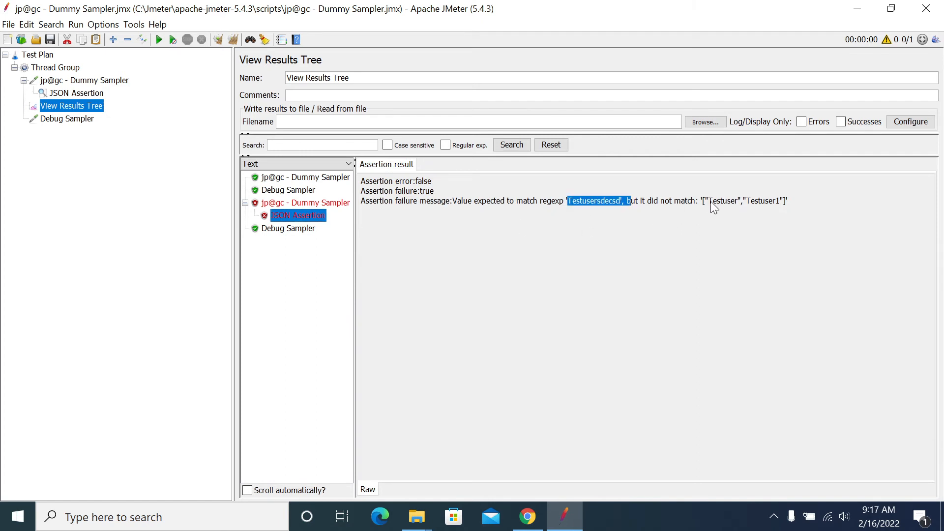
pyautogui.moveTo(708, 201); pyautogui.dragTo(779, 201)
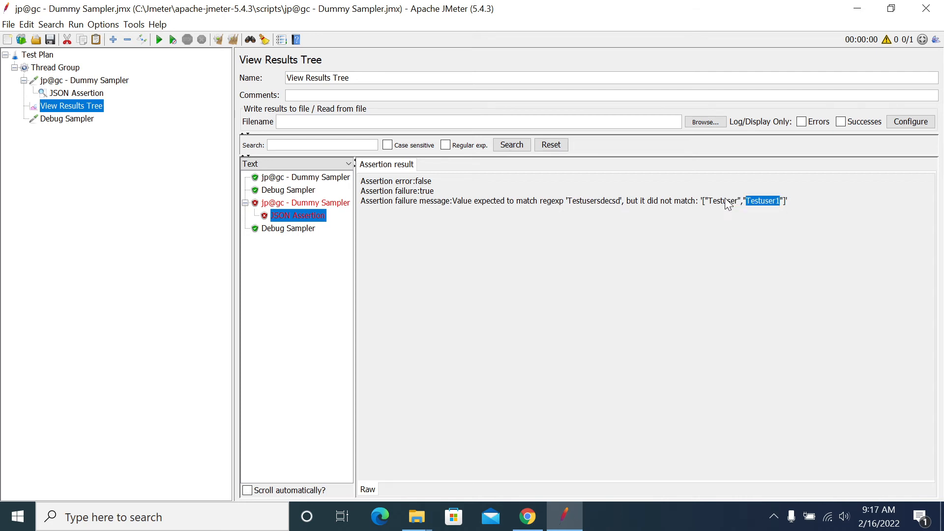
# Recheck the sampler's Testuser1 response and the failed assertion, ending on the JSON Assertion settings.
pyautogui.click(79, 80)
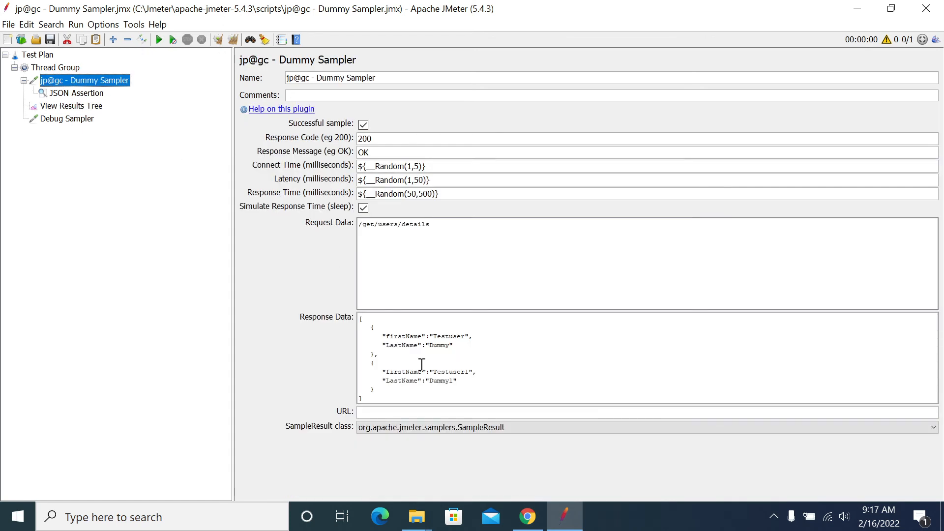
pyautogui.doubleClick(449, 371)
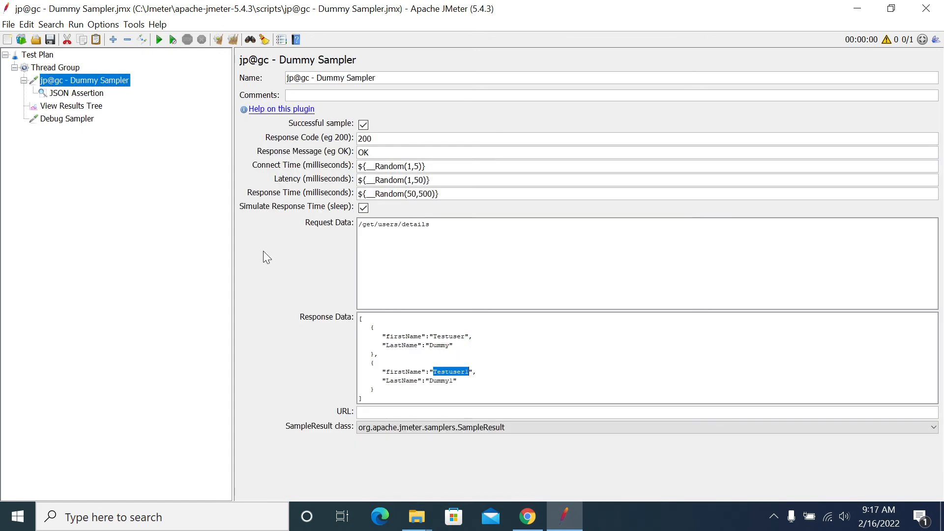
pyautogui.click(77, 93)
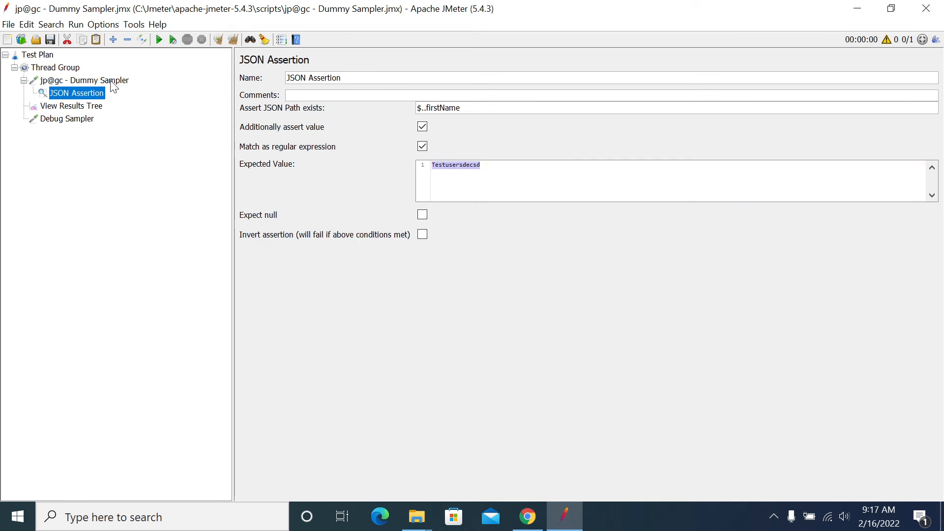
pyautogui.moveTo(119, 85)
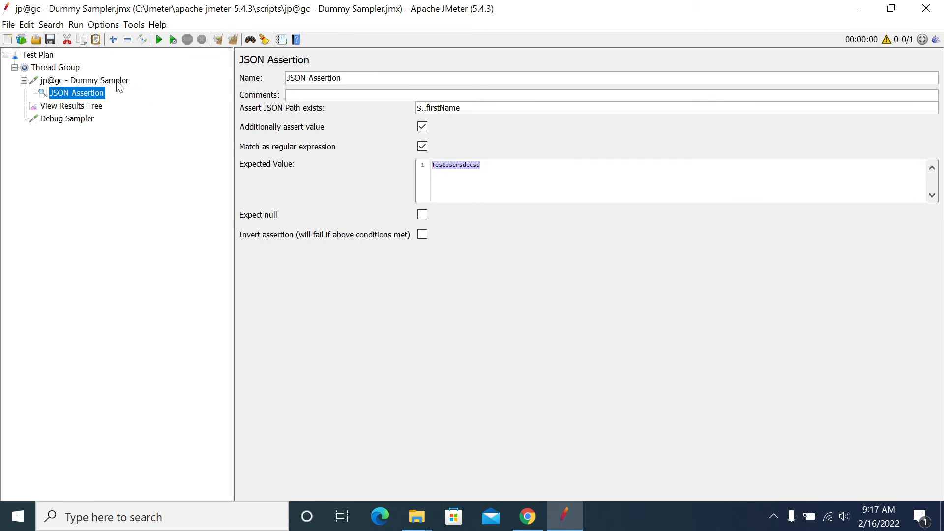
pyautogui.moveTo(27, 110)
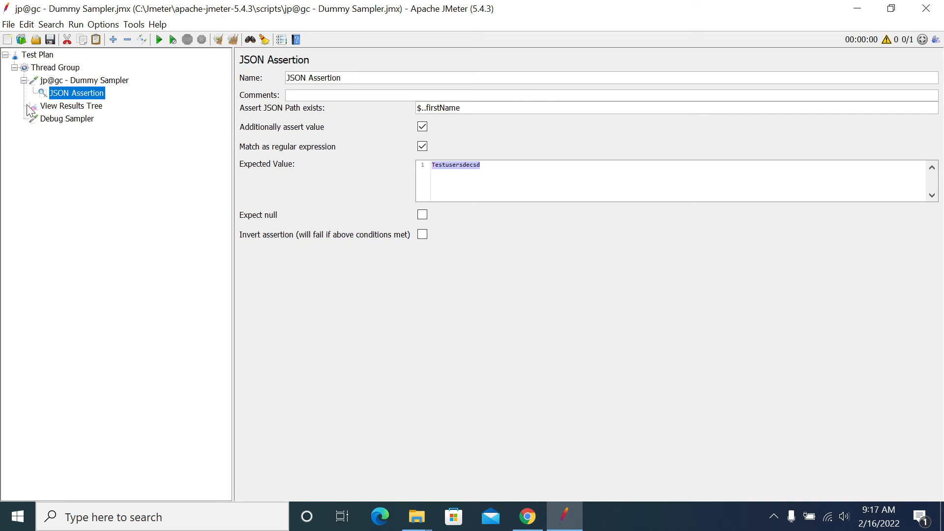
pyautogui.click(71, 105)
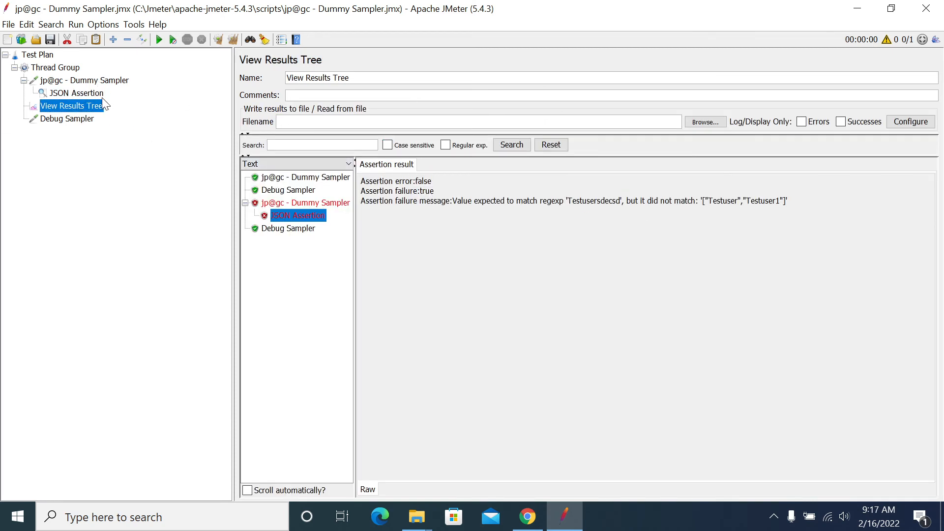
pyautogui.click(76, 93)
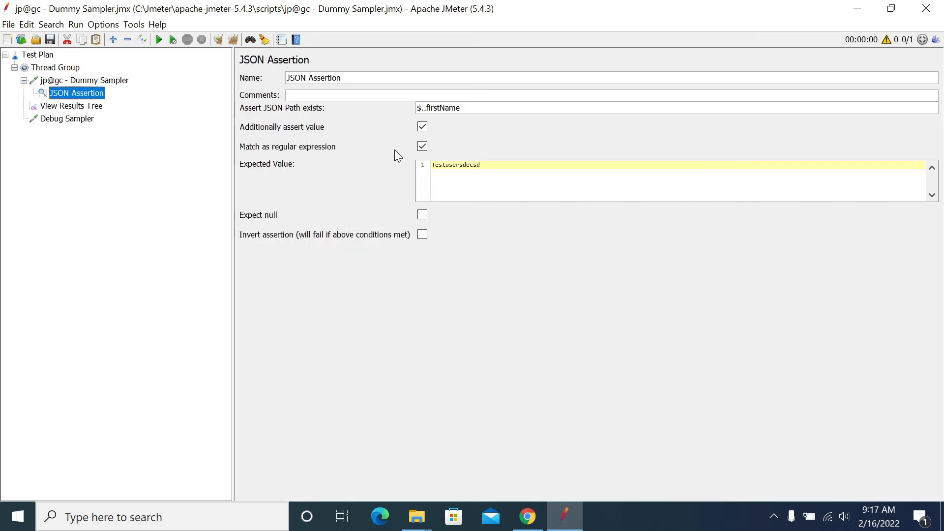
# Turn off regex matching, enable Expect null, and view the Dummy Sampler again.
pyautogui.click(422, 146)
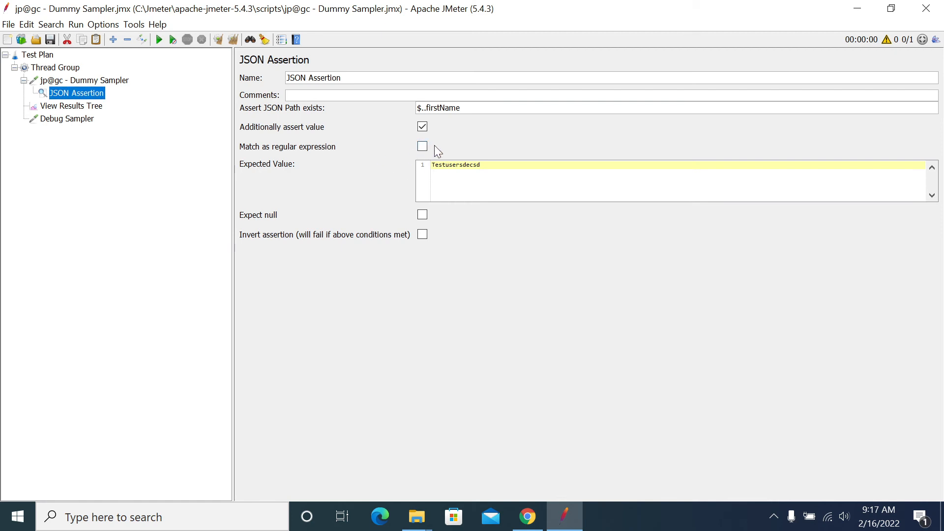
pyautogui.moveTo(242, 221)
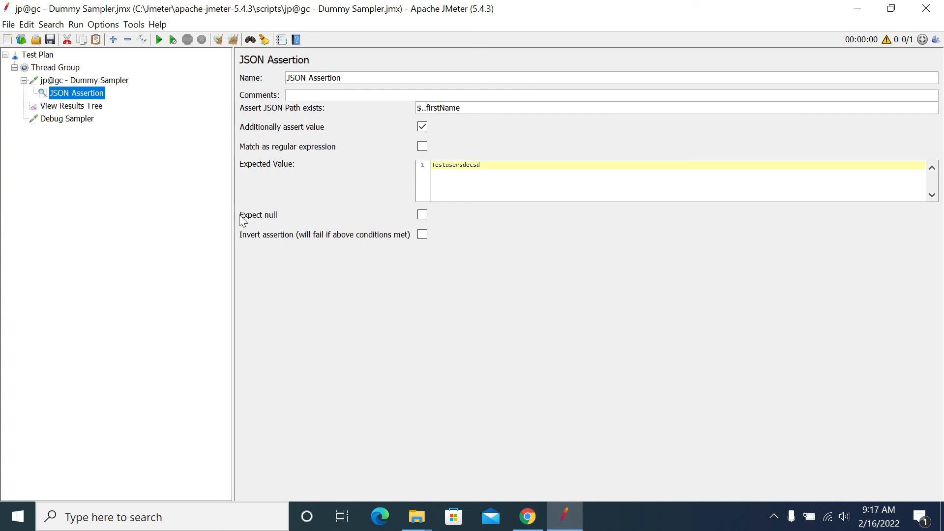
pyautogui.moveTo(422, 216)
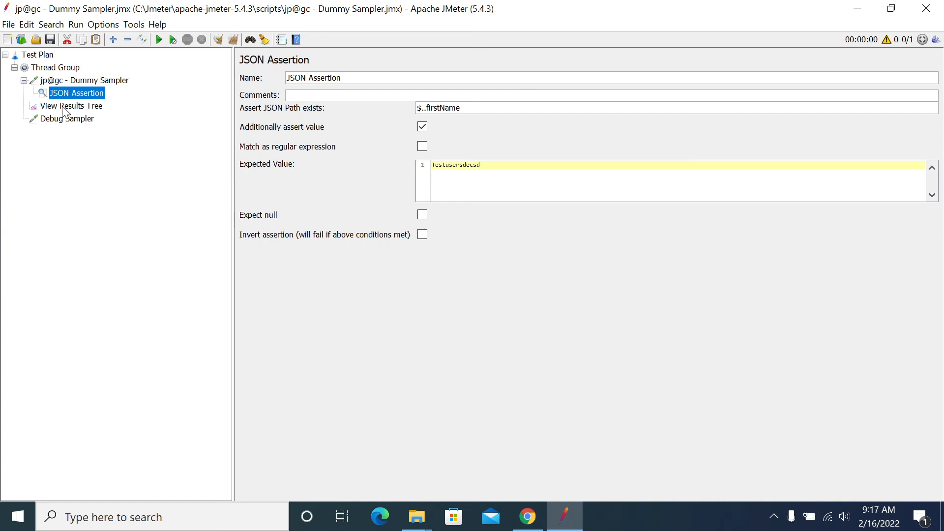
pyautogui.click(422, 214)
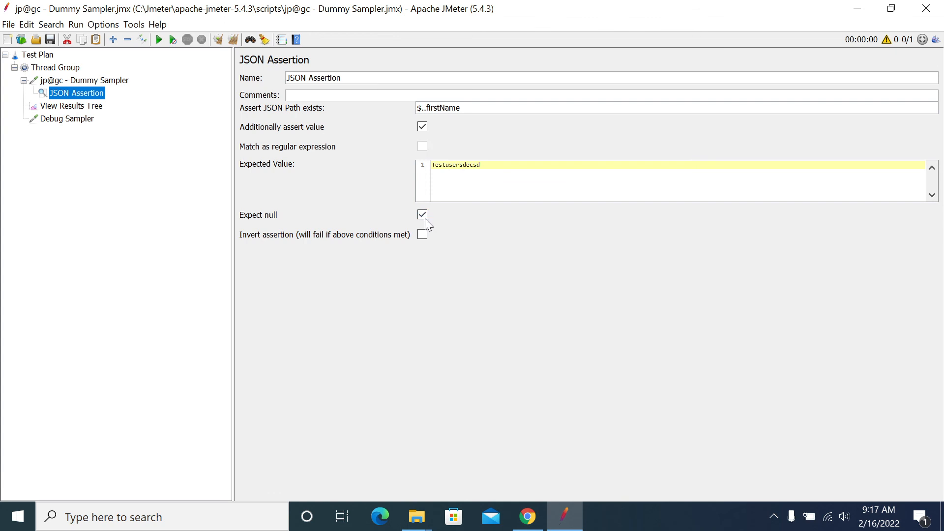
pyautogui.click(422, 214)
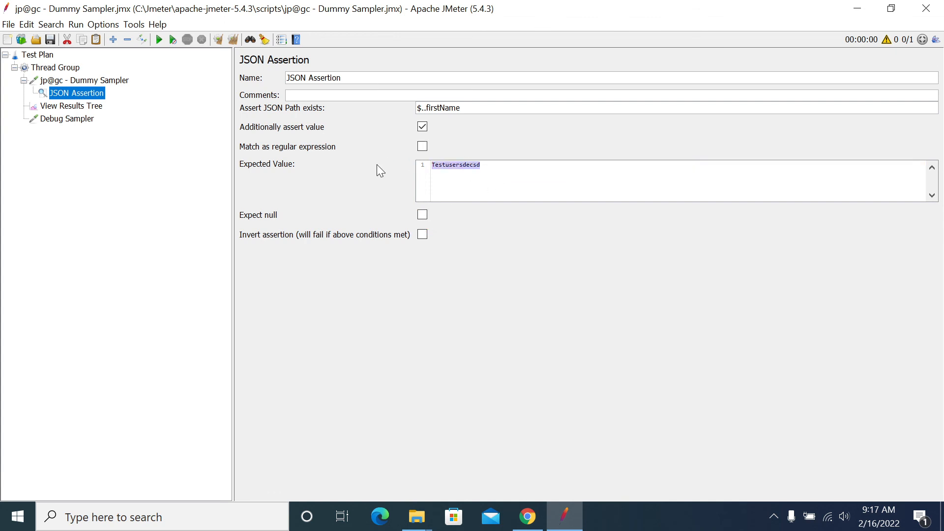
pyautogui.click(422, 214)
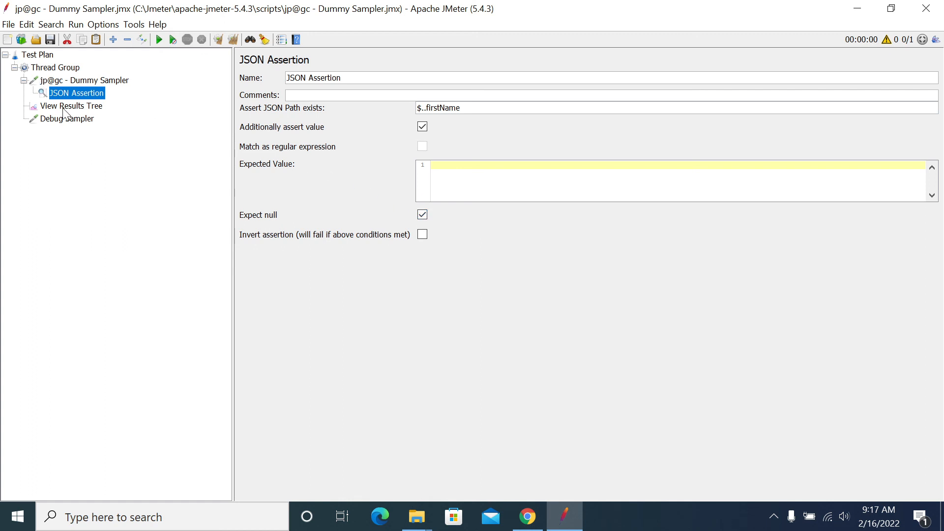
pyautogui.click(84, 80)
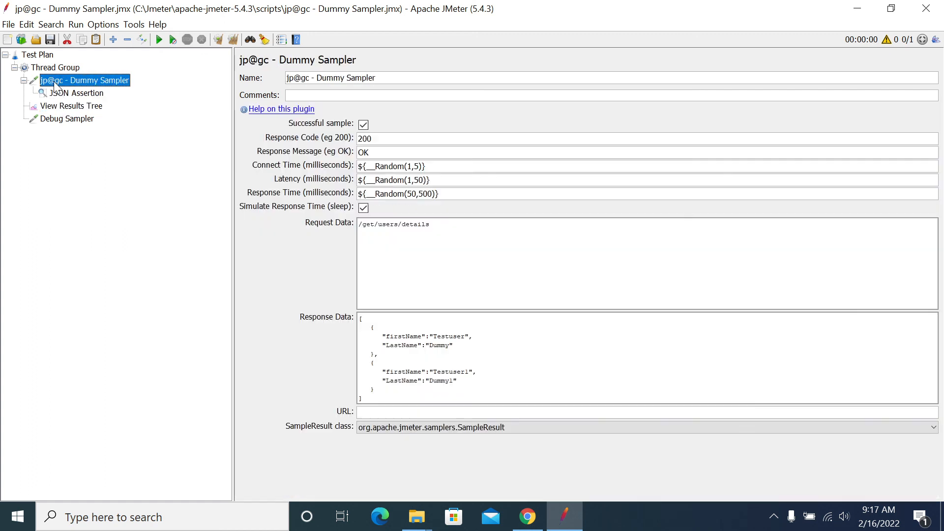